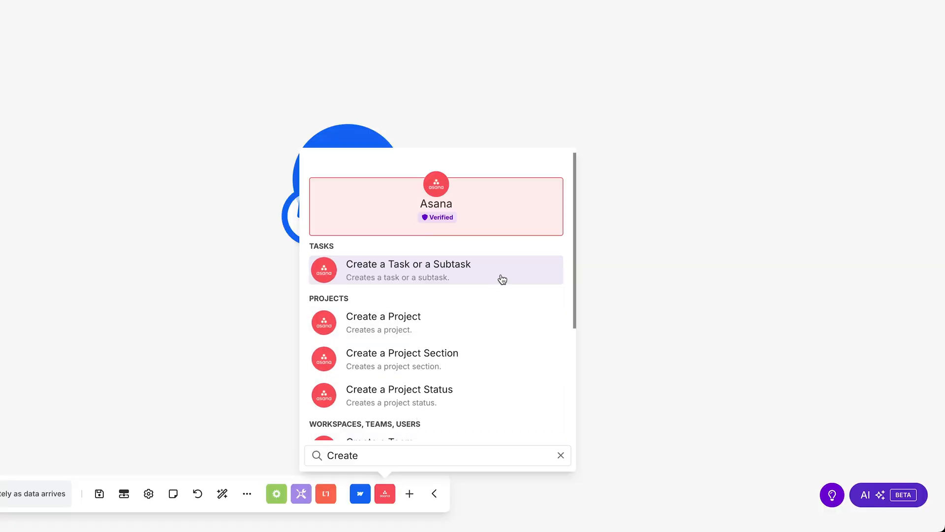
- Choose Asana's Create a Task action, then write a Webflow comment asking for a slightly faster letter speed
click(410, 270)
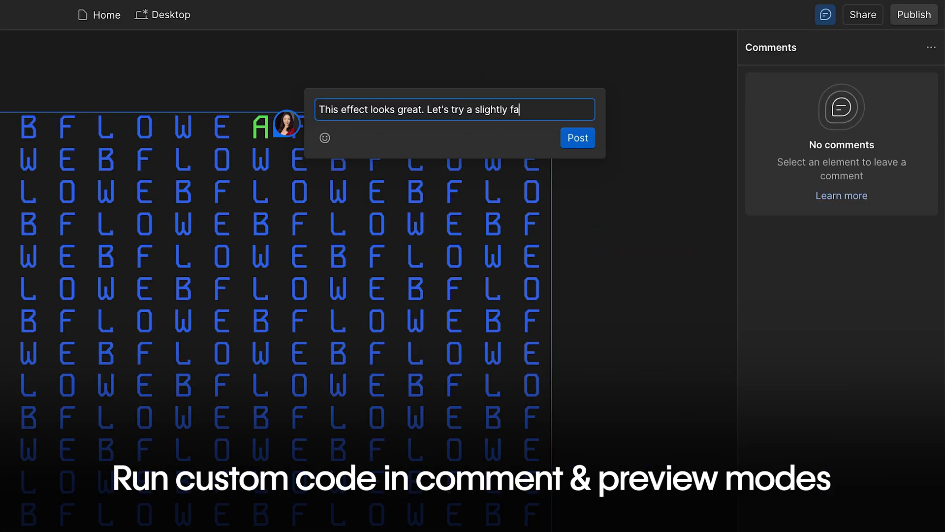
text(ster speed.)
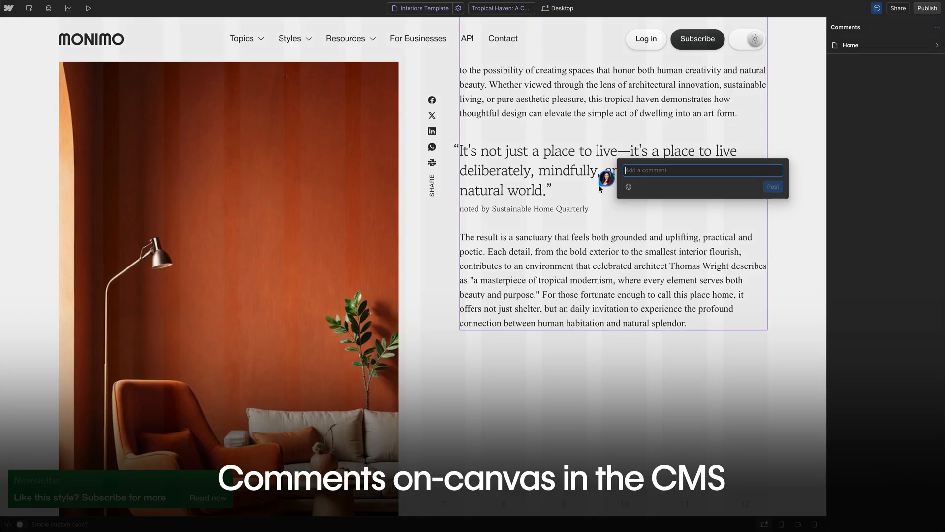
- Post an 'Added a new' quote comment on the pull quote and reopen its pinned thread
text(Added a new quote here. Thoughts?)
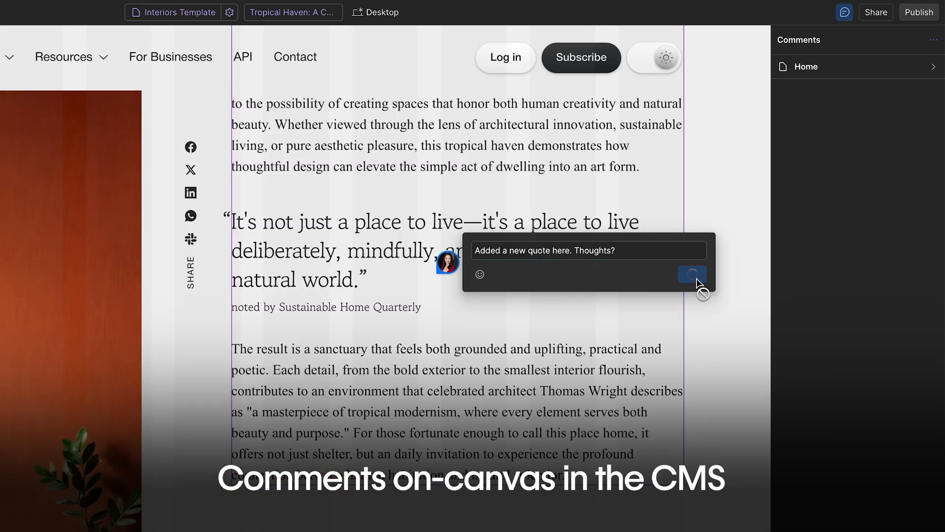
click(692, 274)
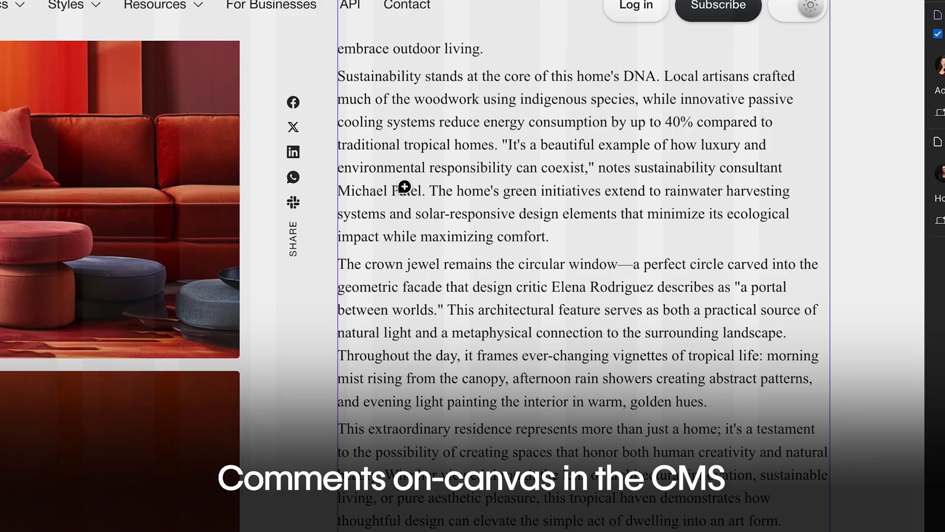
scroll(down, 3)
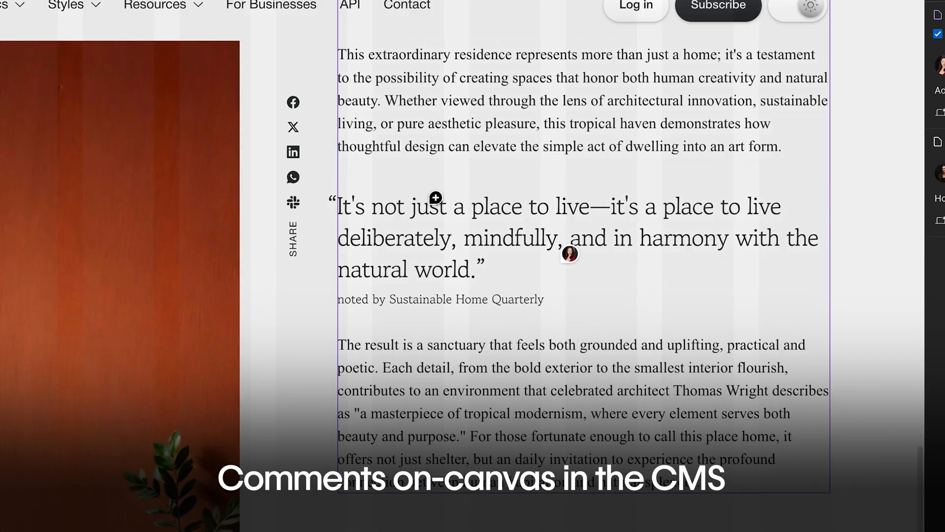
click(570, 253)
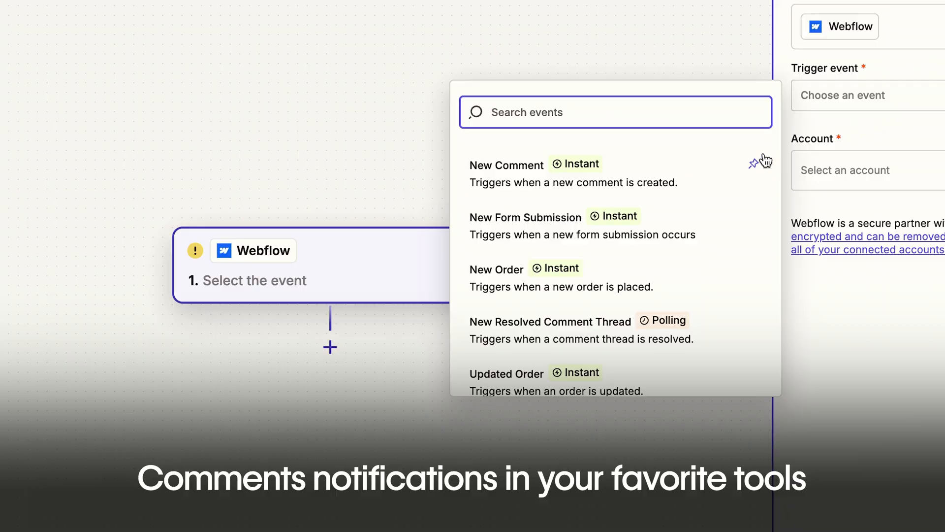
- Set New Comment as the Webflow trigger and add a Slack step after it
click(507, 166)
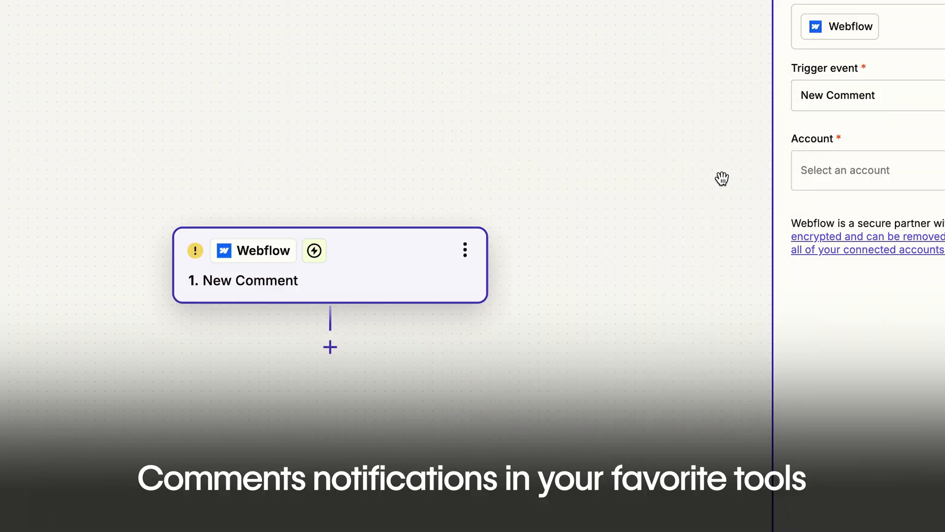
click(328, 346)
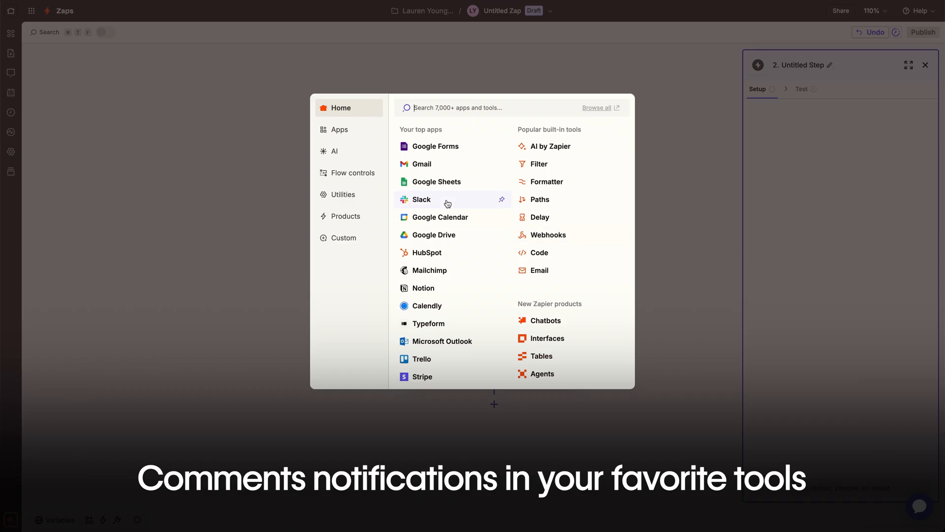
click(422, 199)
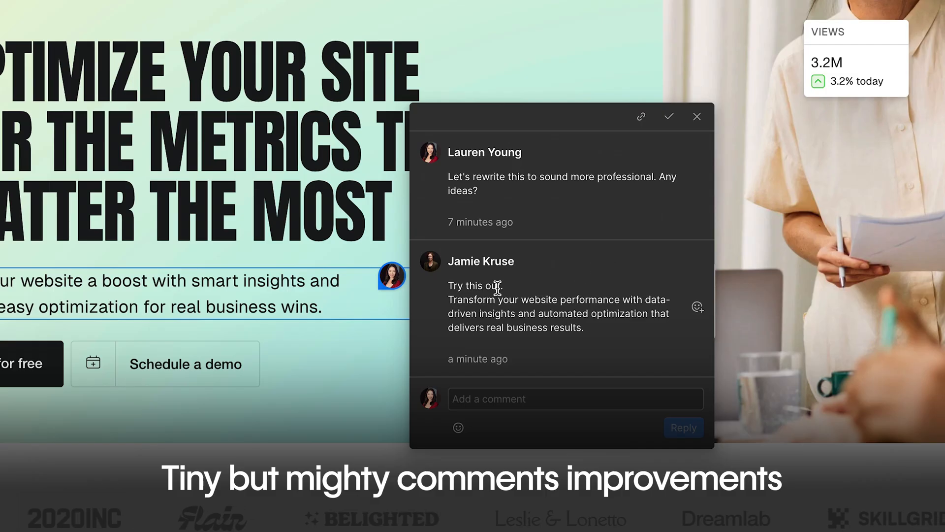
drag(449, 299, 583, 327)
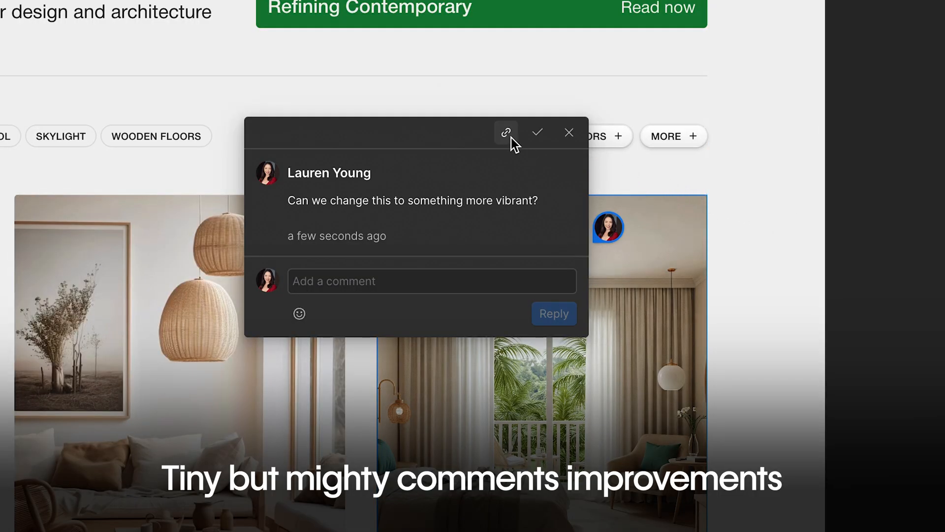
- Copy the vibrant-image thread link and reply with three heart-eyes emojis
click(506, 132)
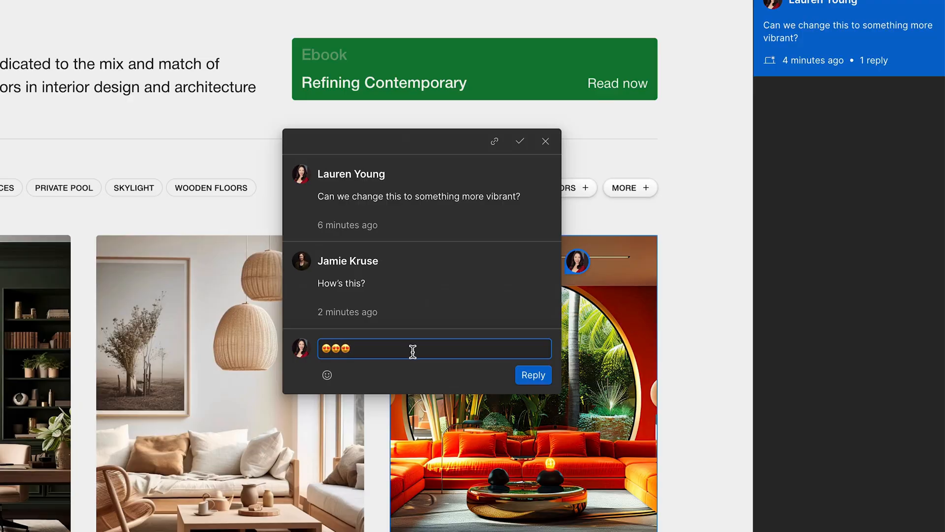
click(533, 374)
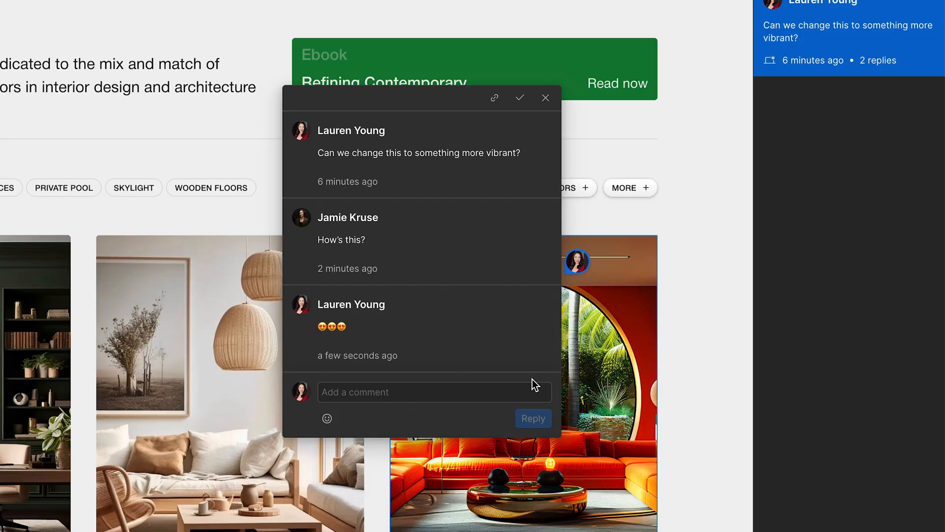